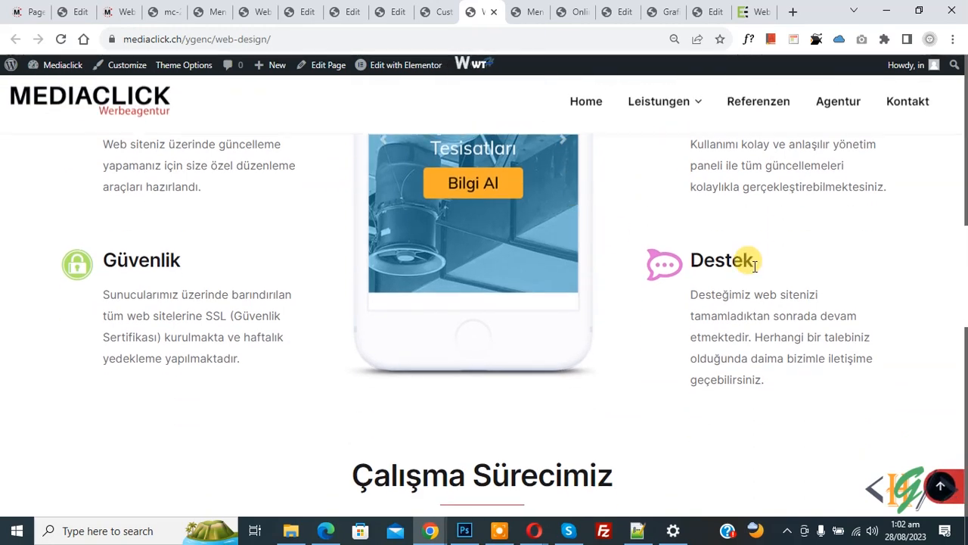
mouse_move(564, 251)
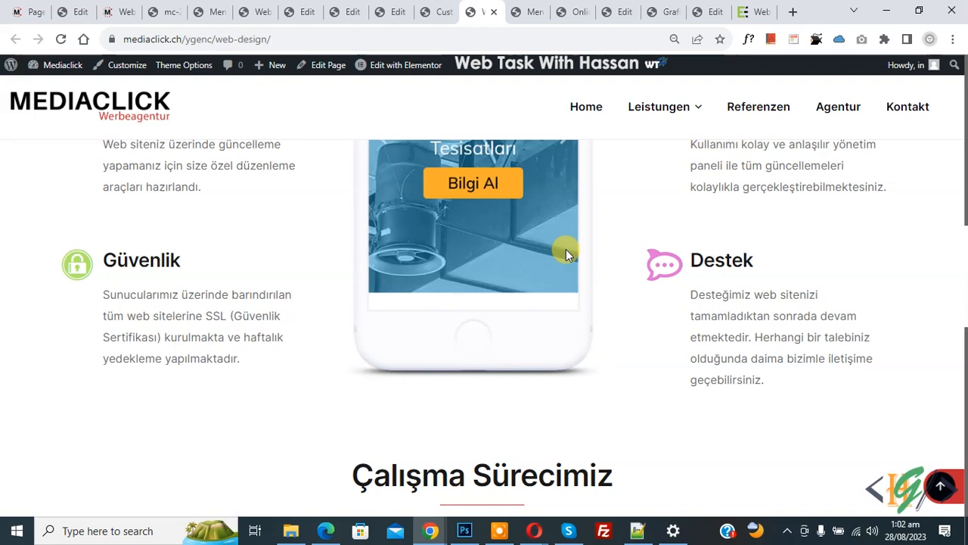
mouse_move(593, 249)
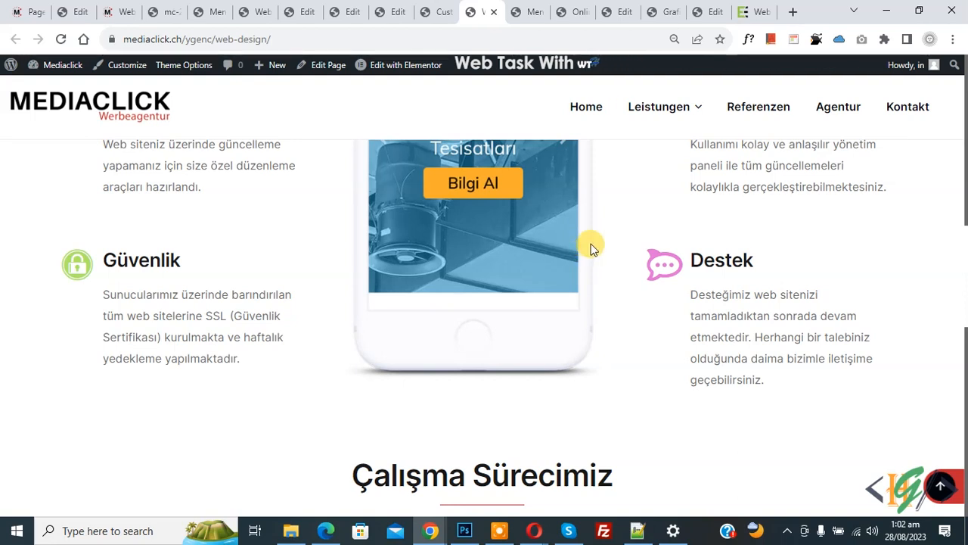
mouse_move(509, 285)
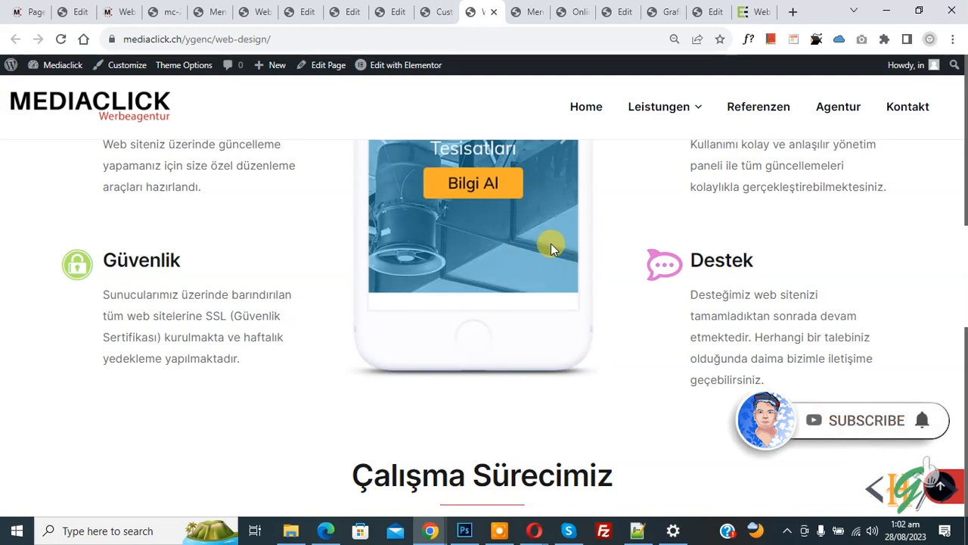
mouse_move(505, 291)
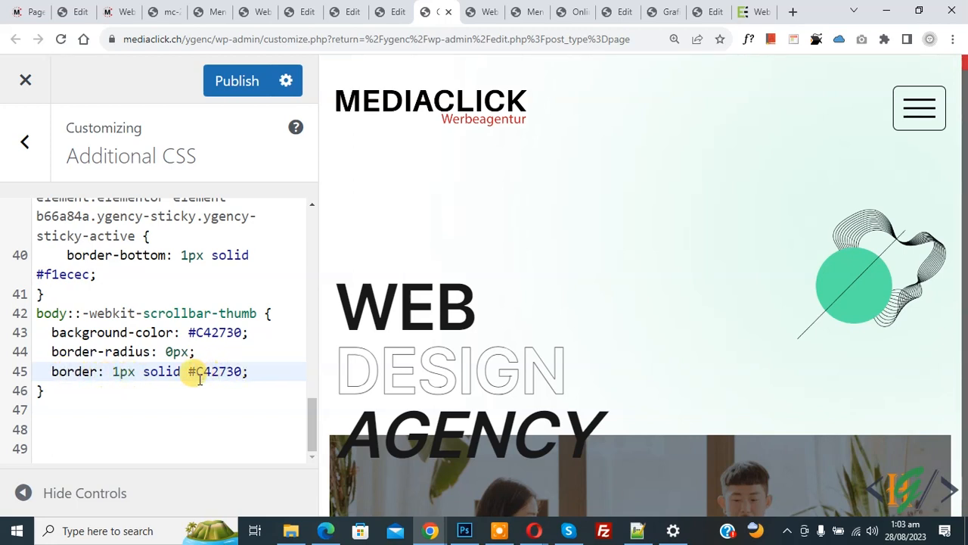
Publish the Additional CSS that sets the scrollbar thumb to #C42730.
click(236, 80)
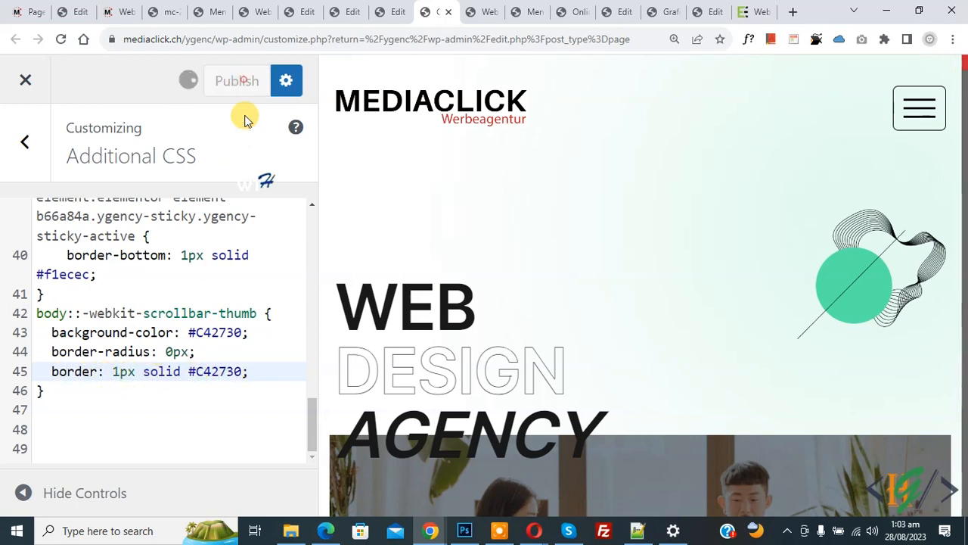
click(237, 81)
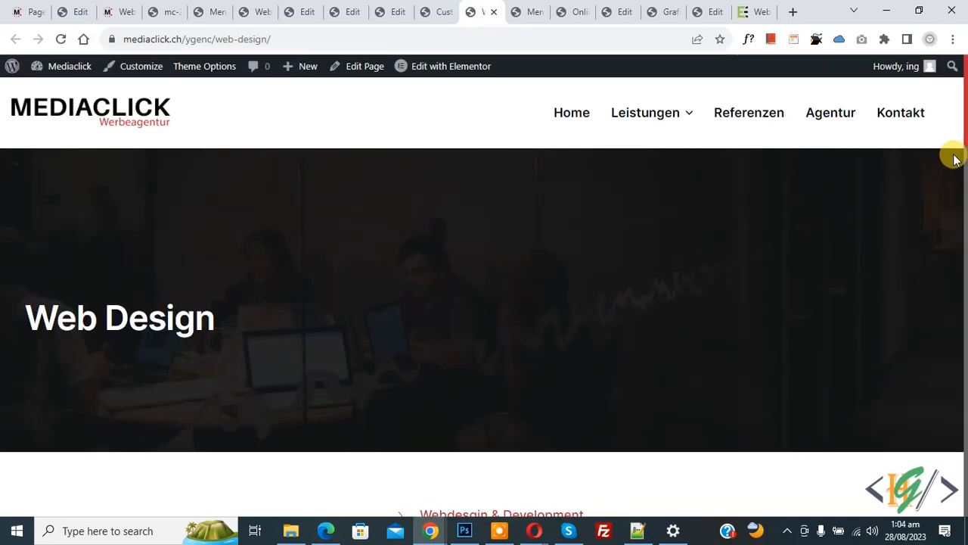
Scroll down the live Web Design page to check the red scrollbar thumb.
scroll(down, 3)
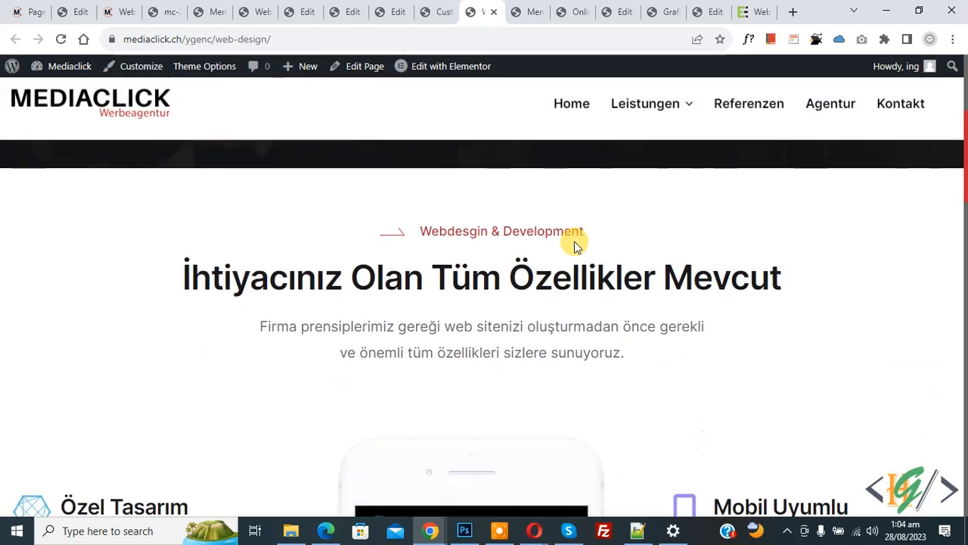
scroll(down, 3)
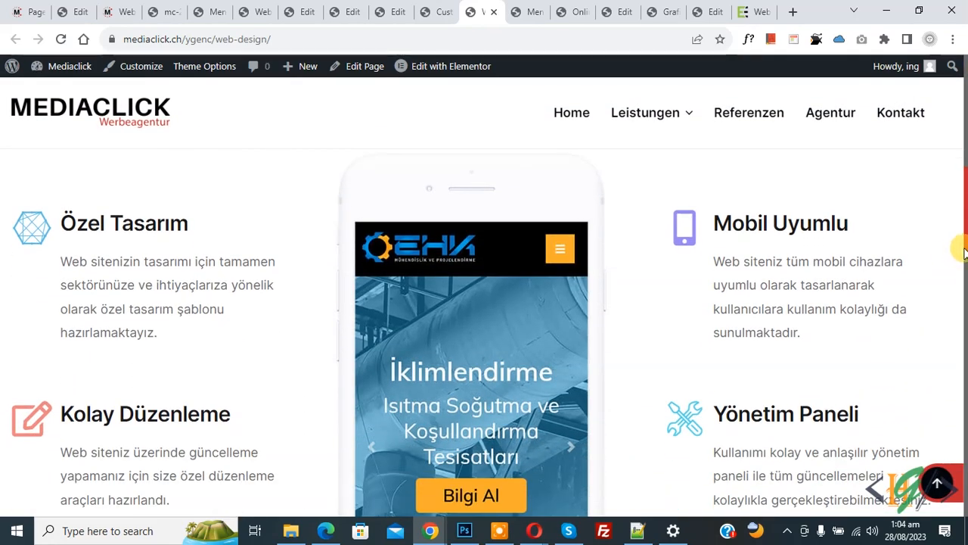
mouse_move(632, 231)
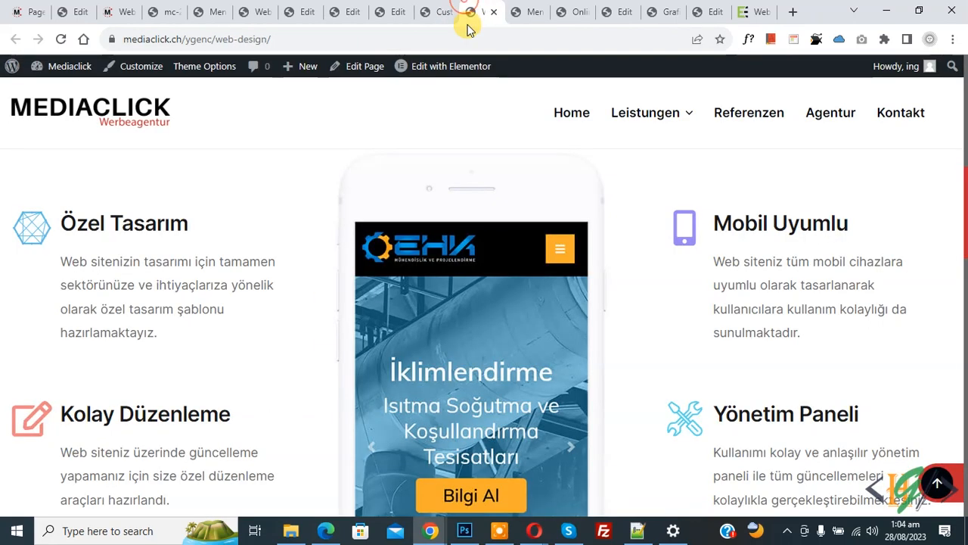
scroll(down, 3)
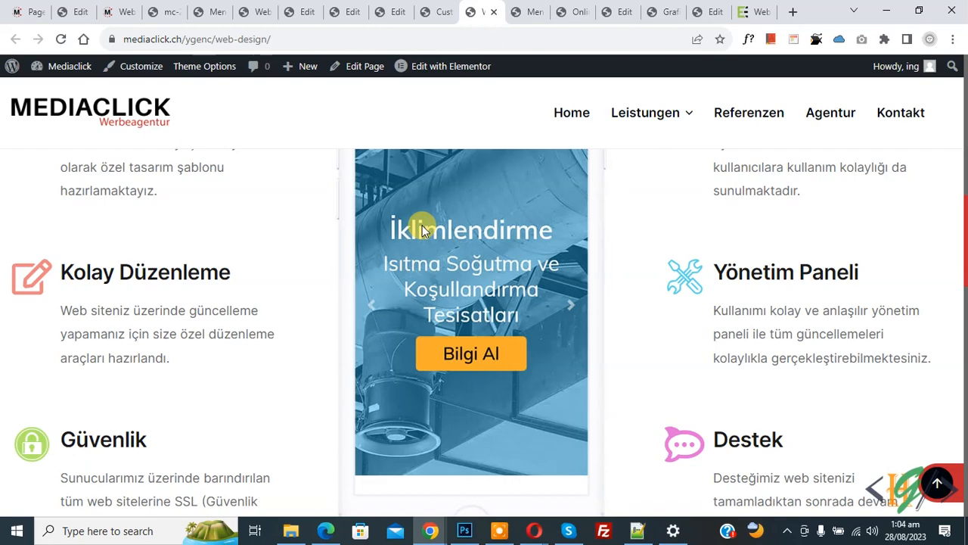